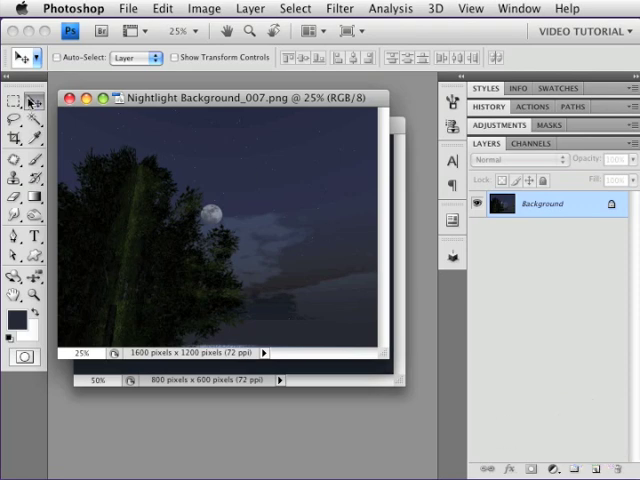
Step: Create a new 512×512 px document with Transparent background contents
left_click_drag(125, 145, 290, 270)
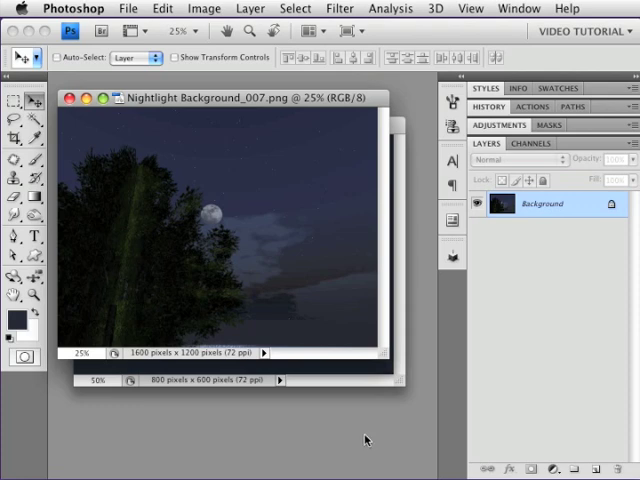
left_click(128, 8)
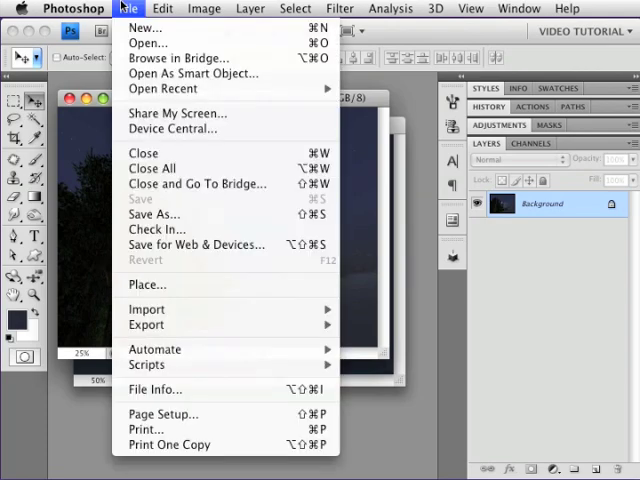
left_click(145, 27)
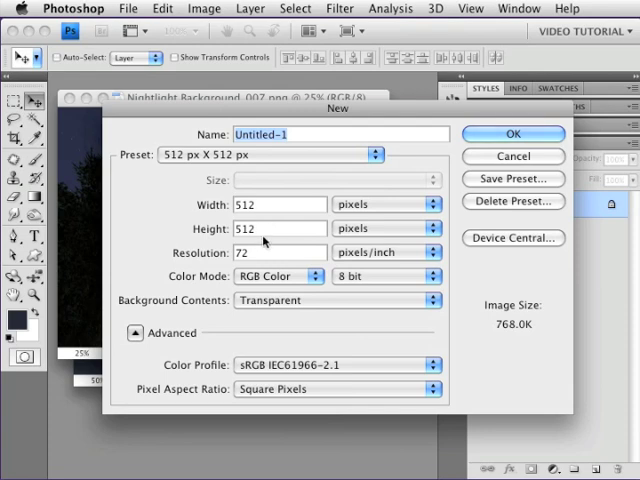
left_click(513, 134)
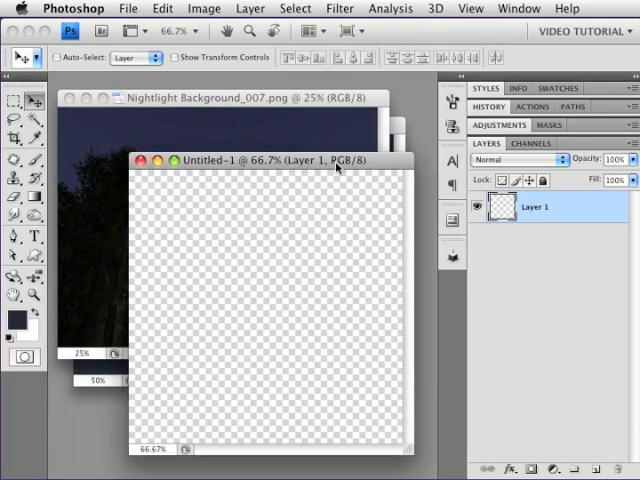
mouse_move(82, 131)
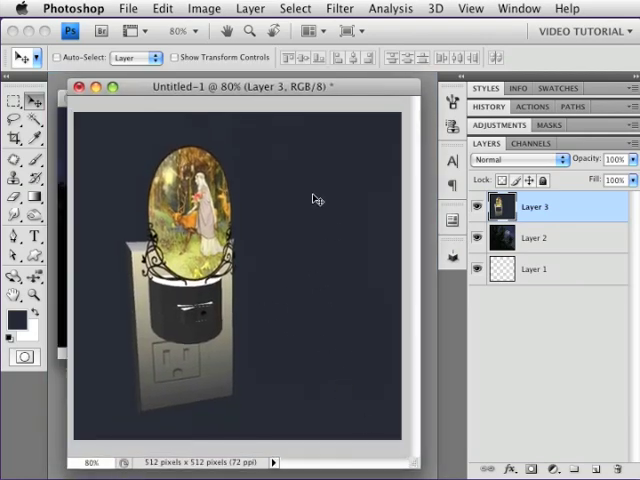
mouse_move(323, 373)
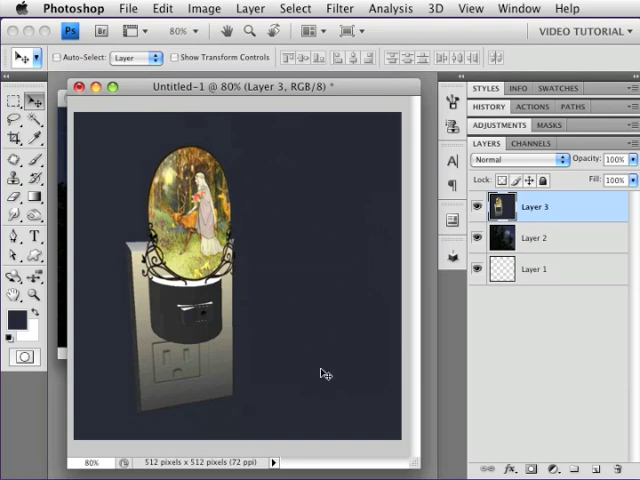
mouse_move(305, 273)
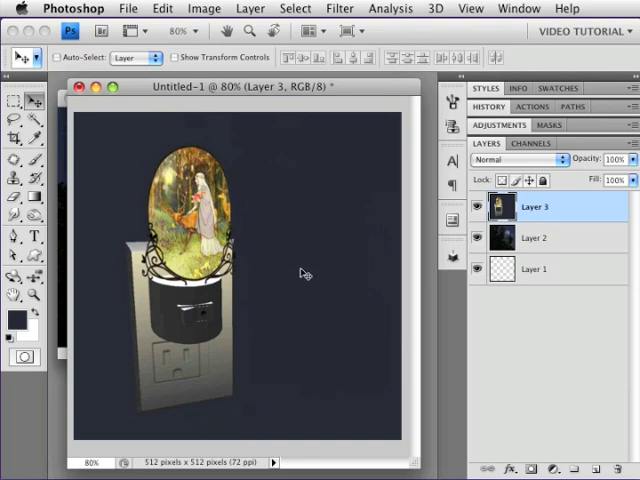
mouse_move(82, 145)
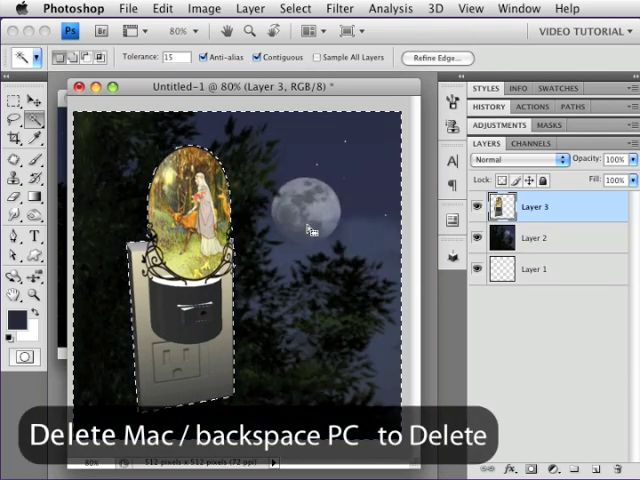
Step: Delete the selected dark backdrop around the nightlight on Layer 3
key("Delete")
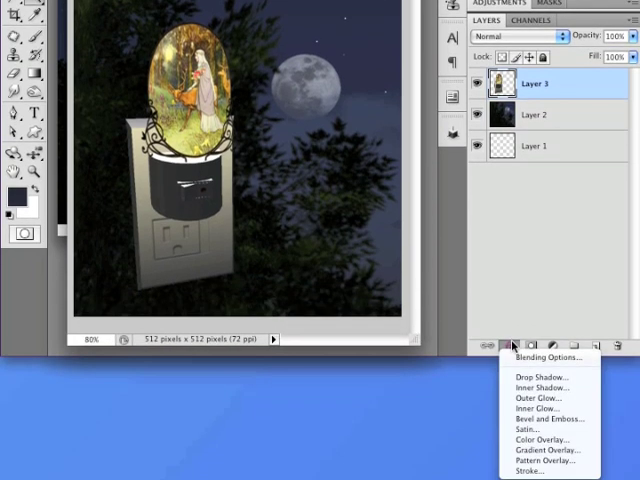
mouse_move(545, 398)
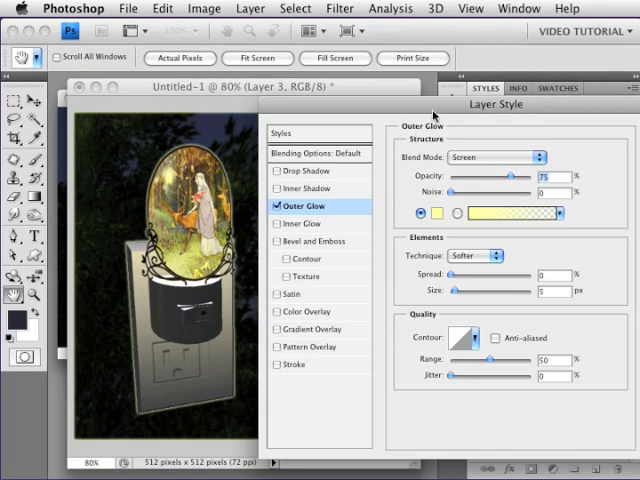
Step: Set the outer glow technique to Precise and its size to about 46 px
left_click(475, 255)
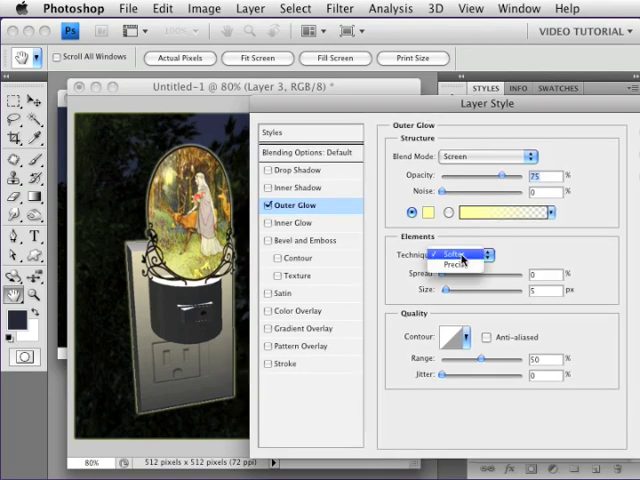
left_click(455, 263)
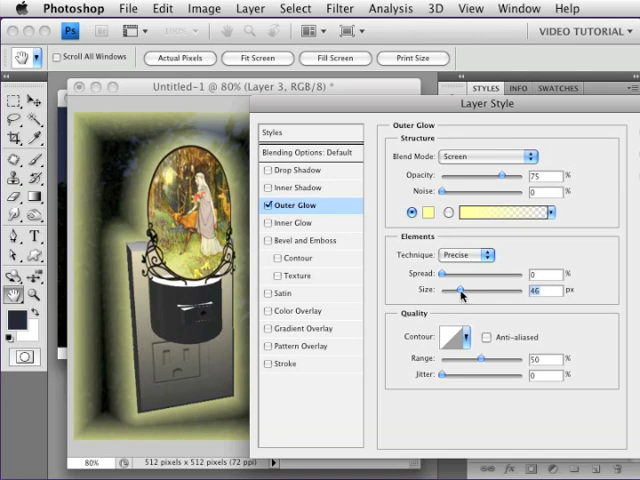
left_click_drag(462, 290, 495, 290)
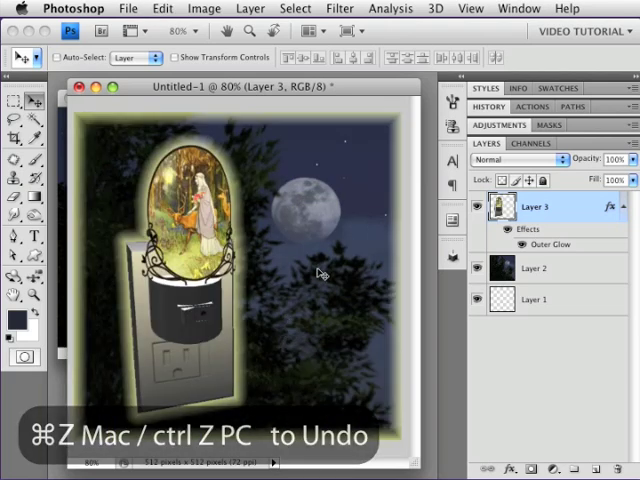
mouse_move(355, 255)
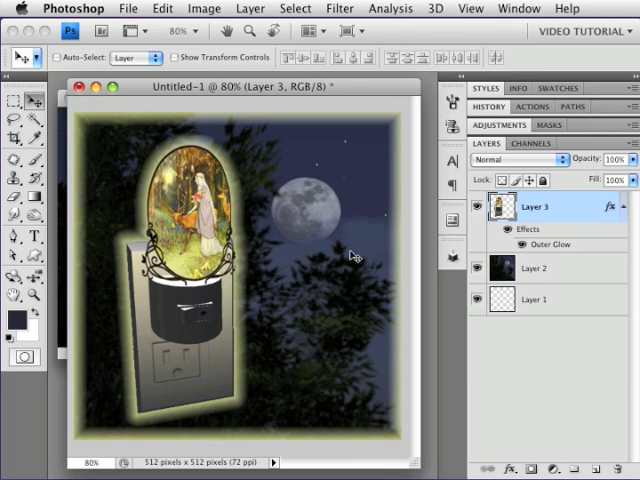
mouse_move(244, 349)
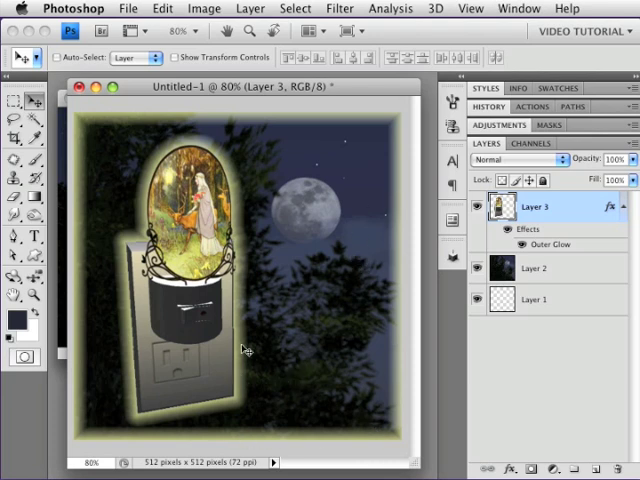
mouse_move(534, 275)
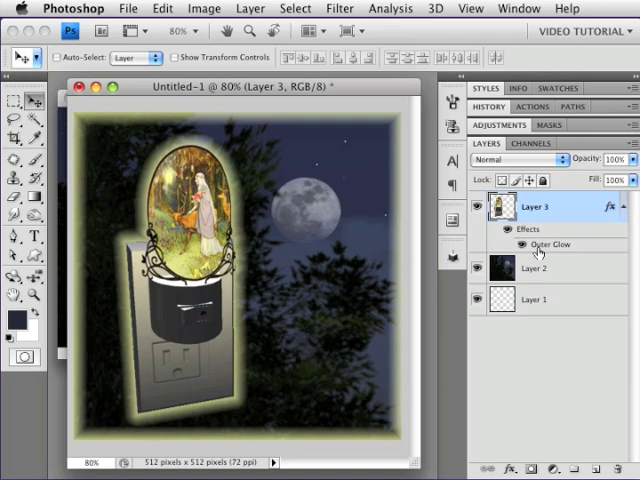
Step: Confirm the outer glow style and reselect Layer 3 in the Layers panel
left_click(536, 267)
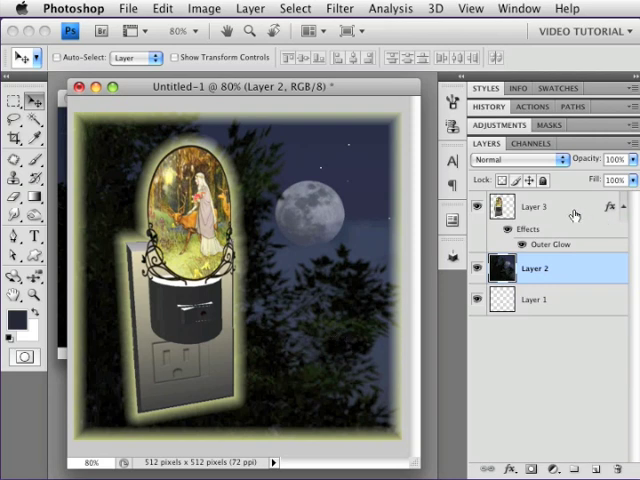
left_click(535, 207)
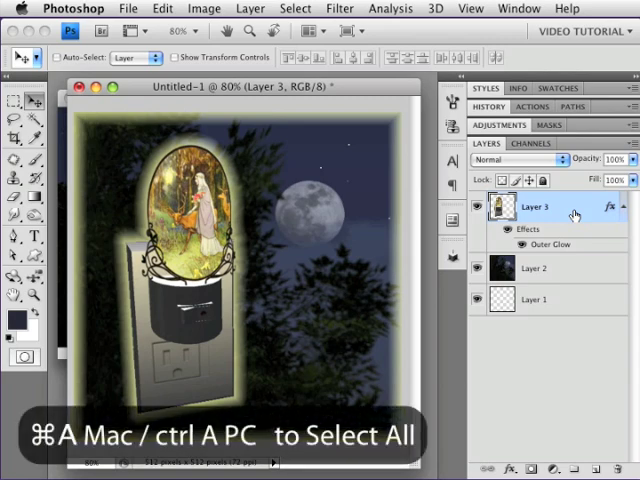
Step: Select all and copy the glowing nightlight into new Layer 4, reselecting Layer 3
key("cmd+a")
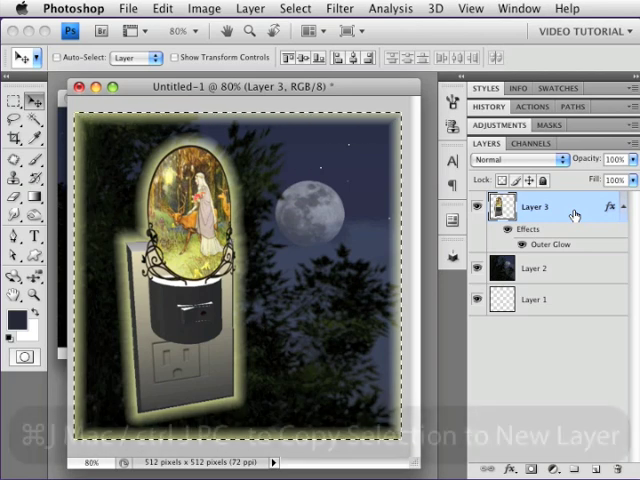
key("cmd+j")
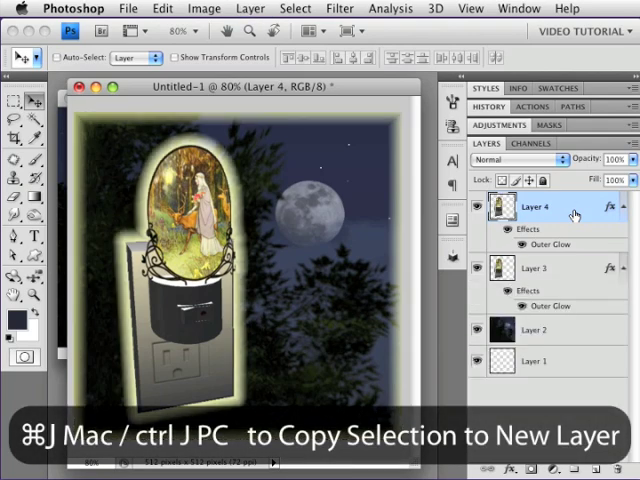
mouse_move(617, 207)
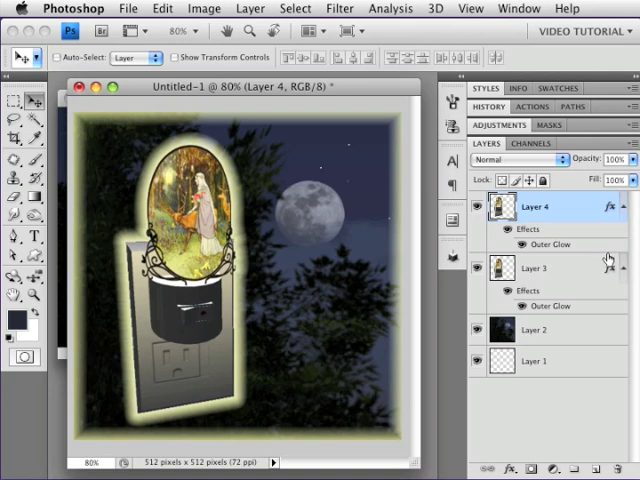
left_click(538, 237)
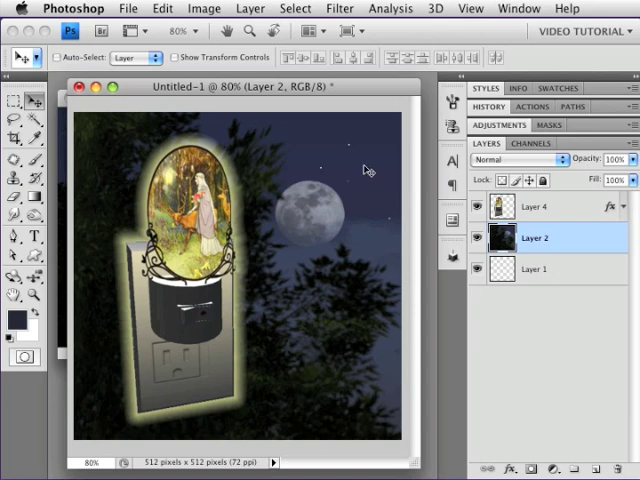
mouse_move(349, 192)
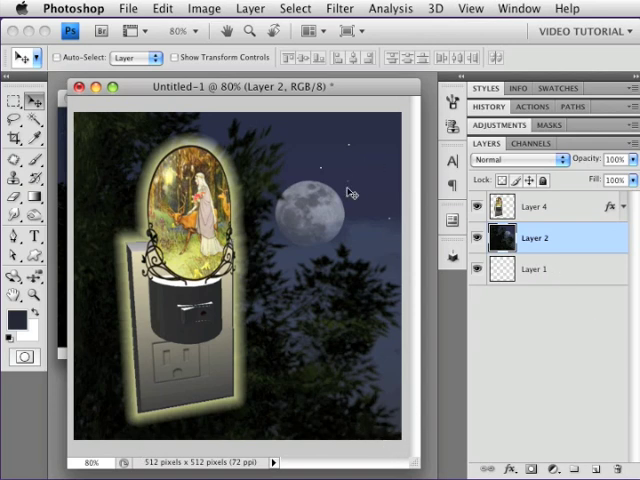
Step: Remove the original Layer 3 and make Layer 4 the active layer
left_click(535, 207)
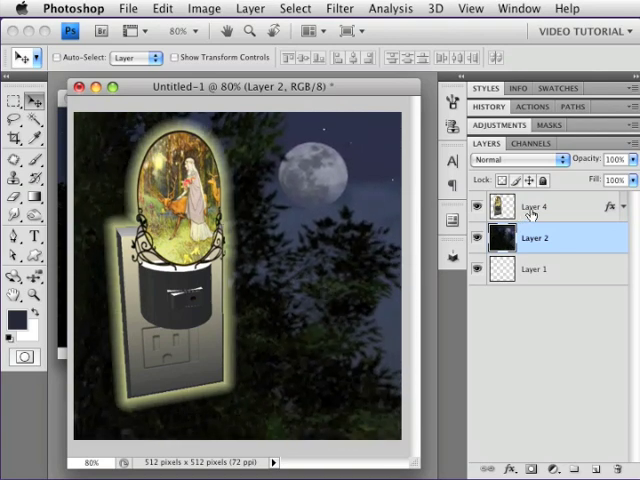
left_click(534, 207)
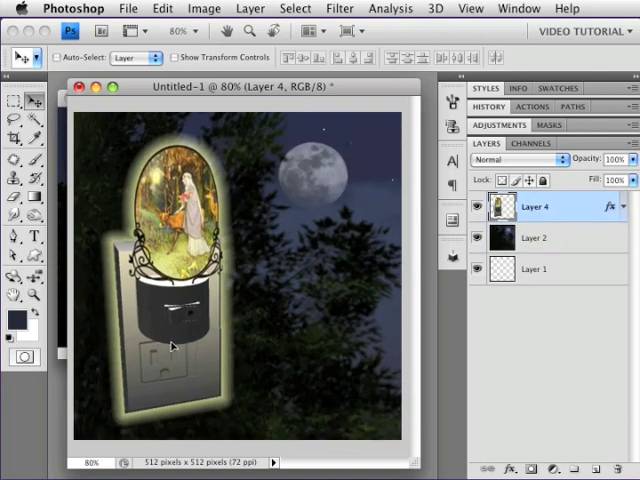